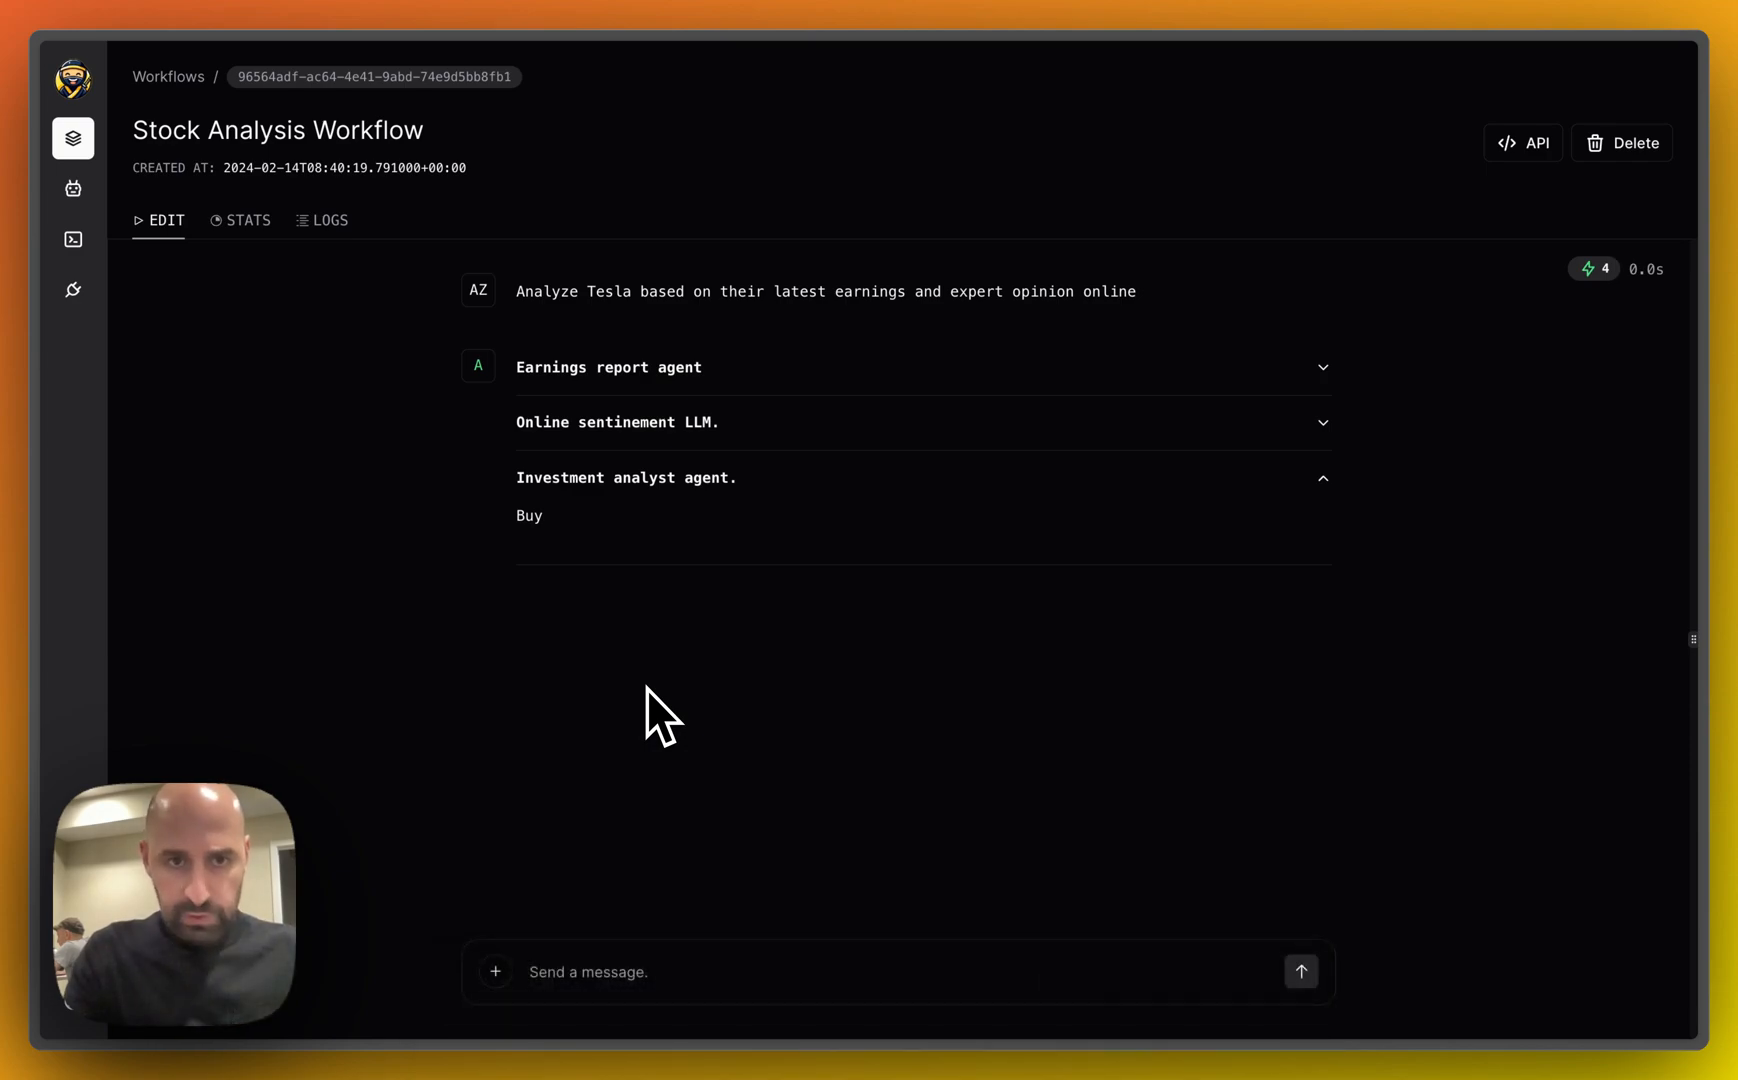
{"action": "mouse_move", "coordinate": [628, 338]}
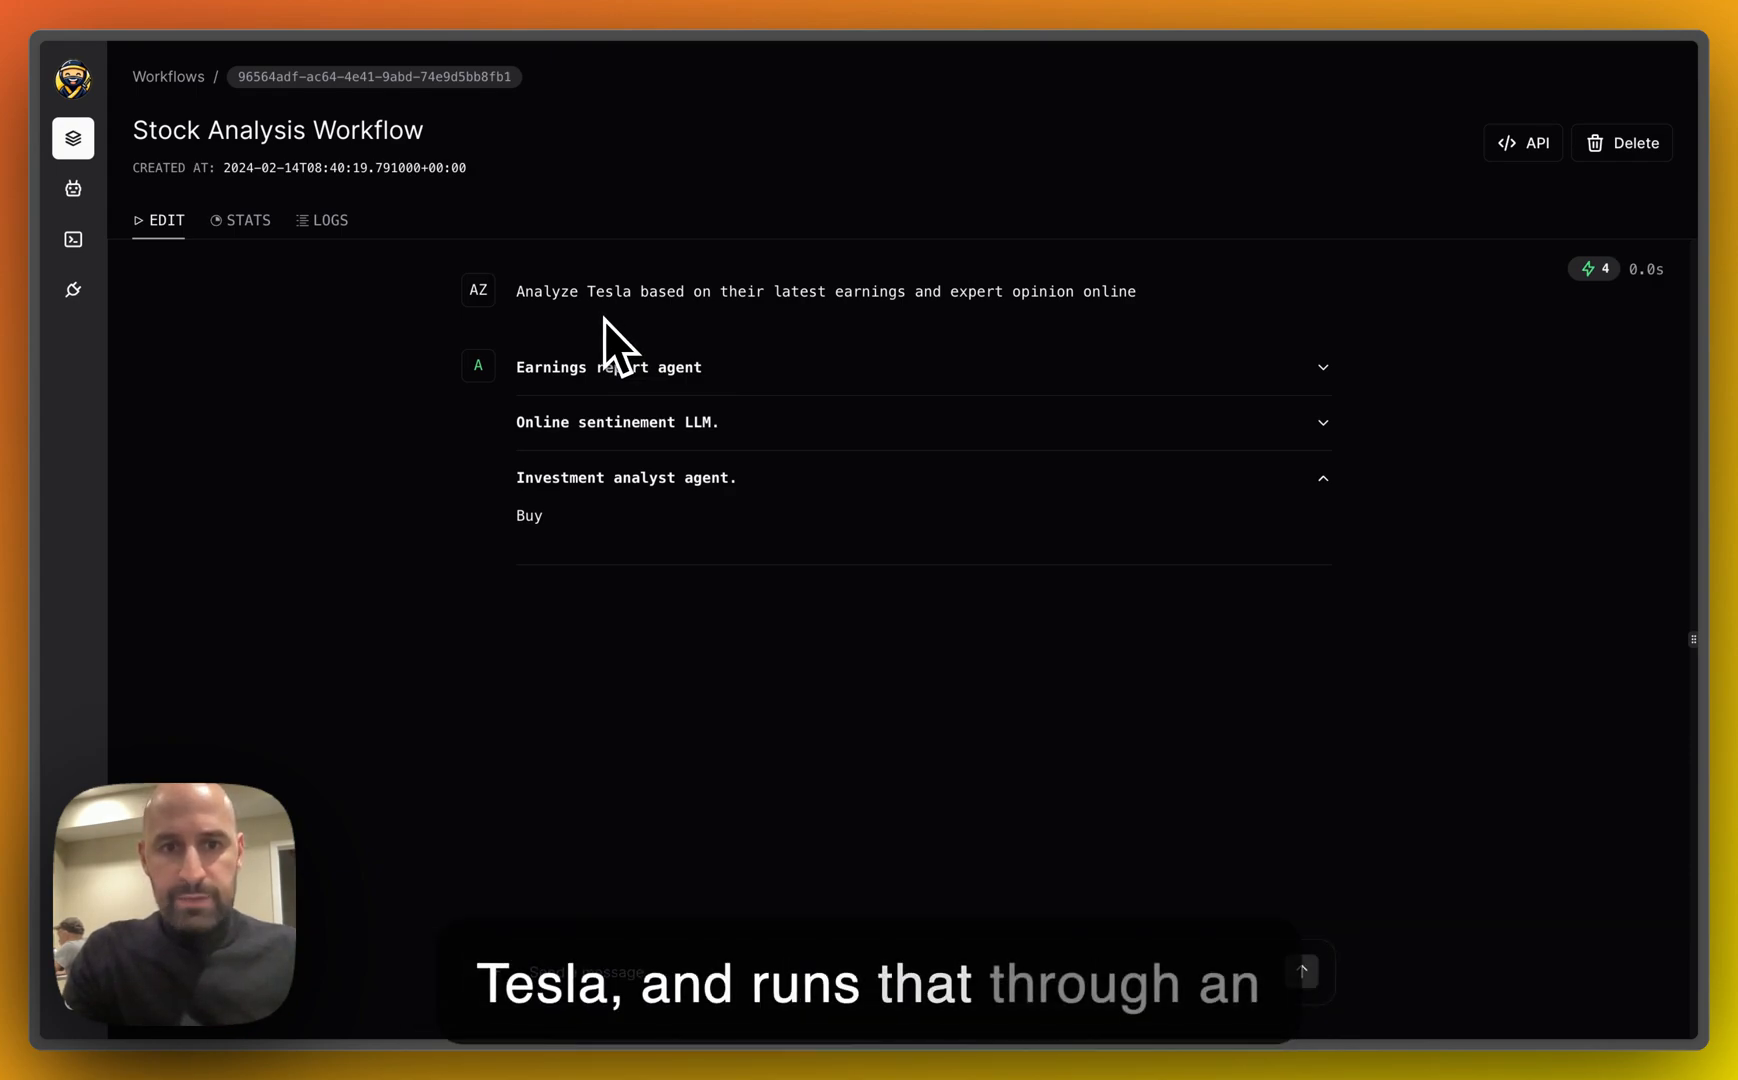
{"action": "mouse_move", "coordinate": [1346, 378]}
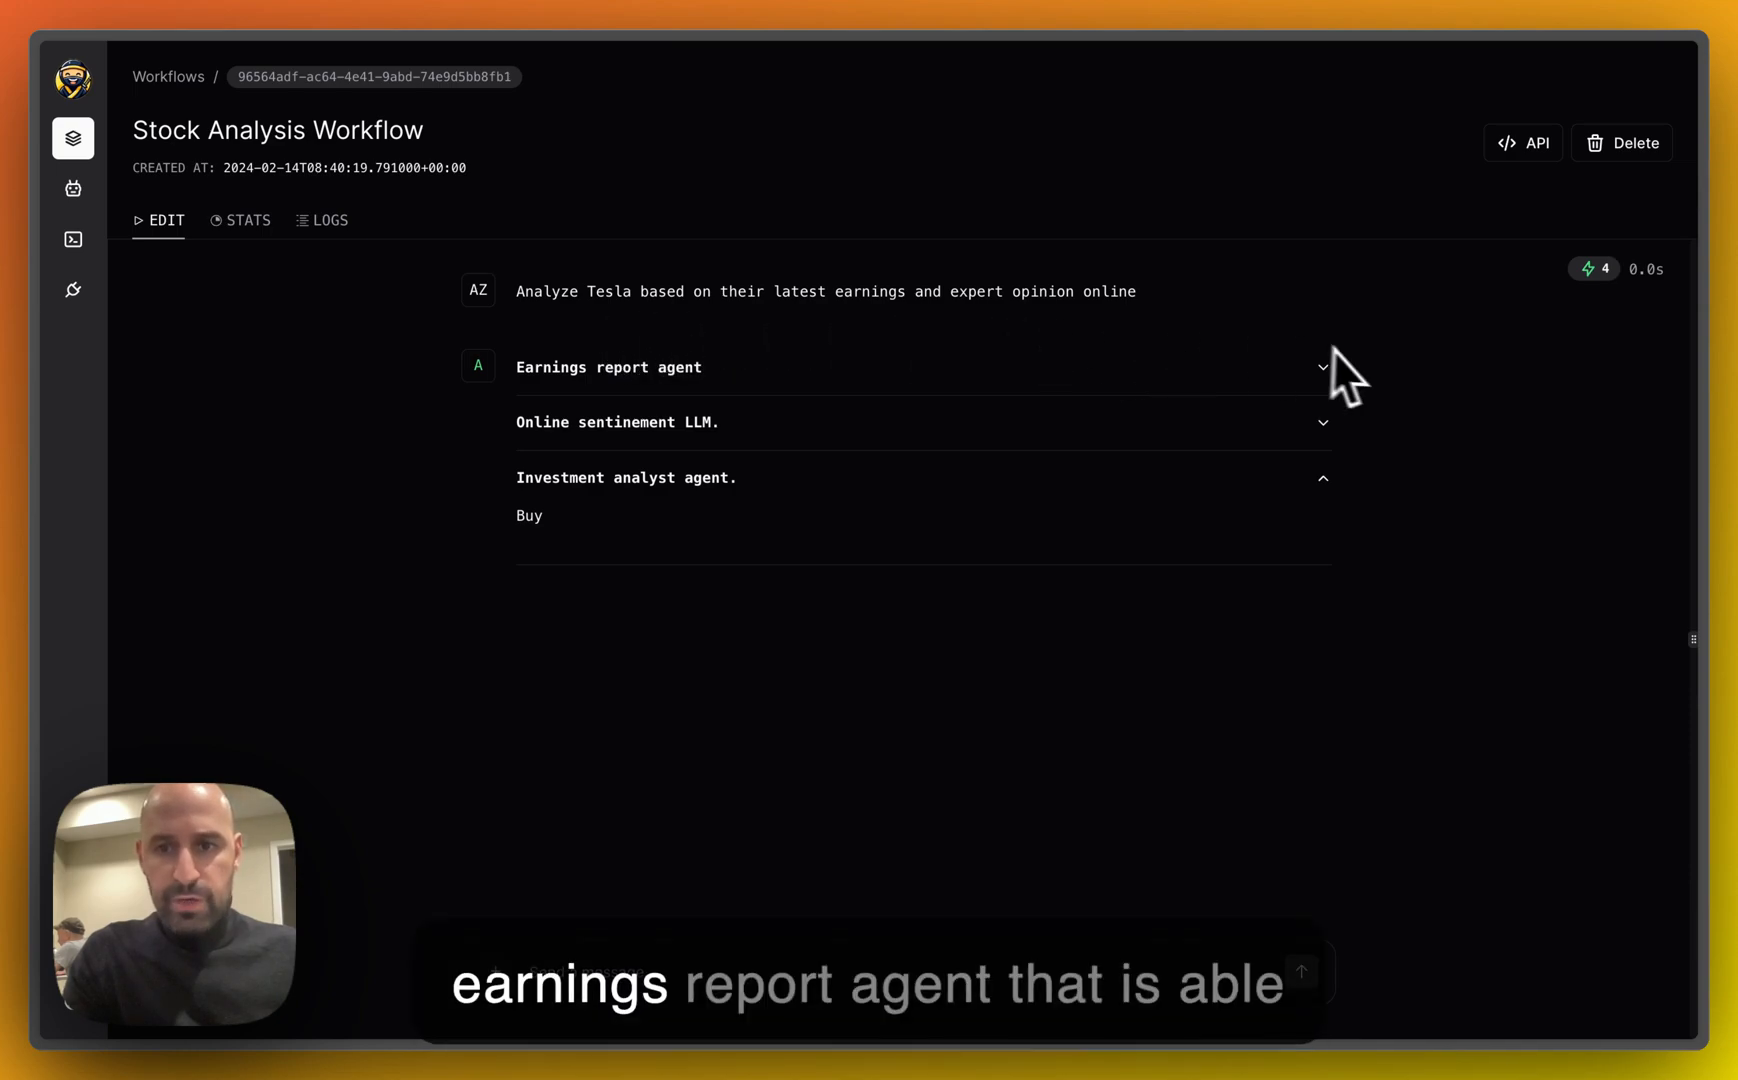
Step: Review the Earnings report agent output, then show the workflow's YAML configuration beside the chat
{"action": "left_click", "coordinate": [1322, 368]}
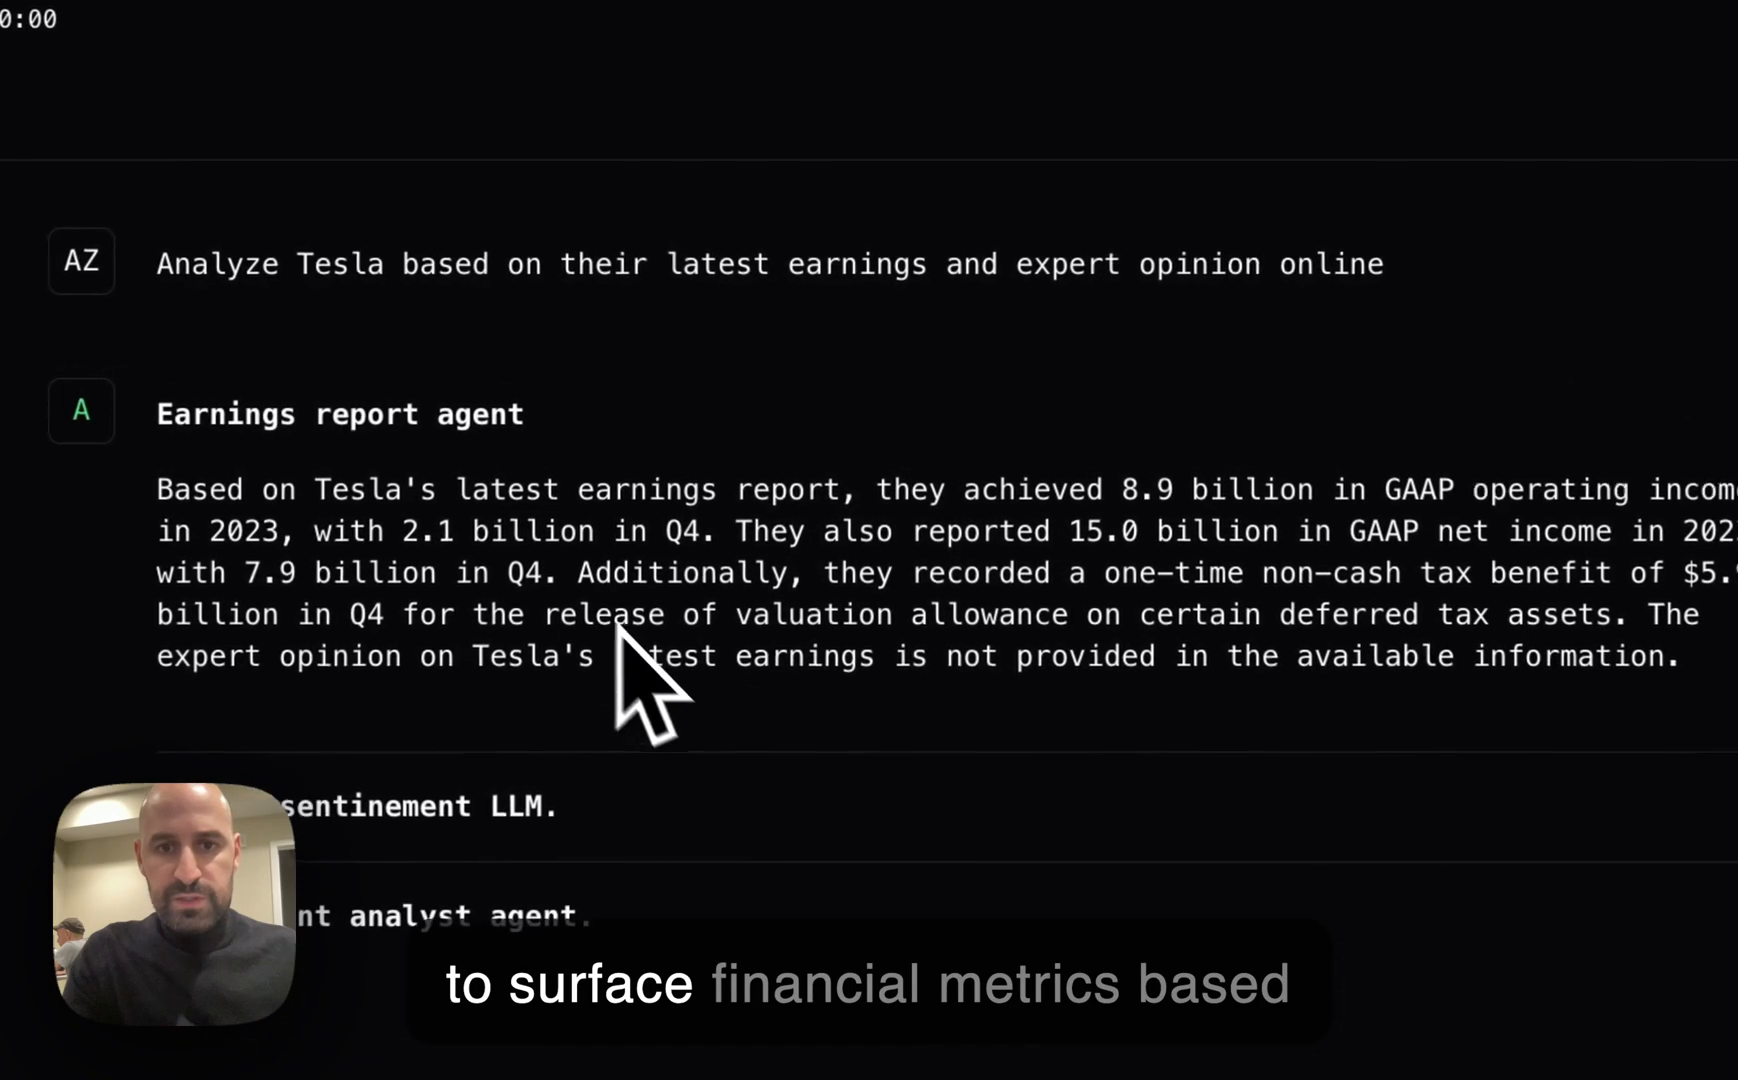
{"action": "mouse_move", "coordinate": [964, 742]}
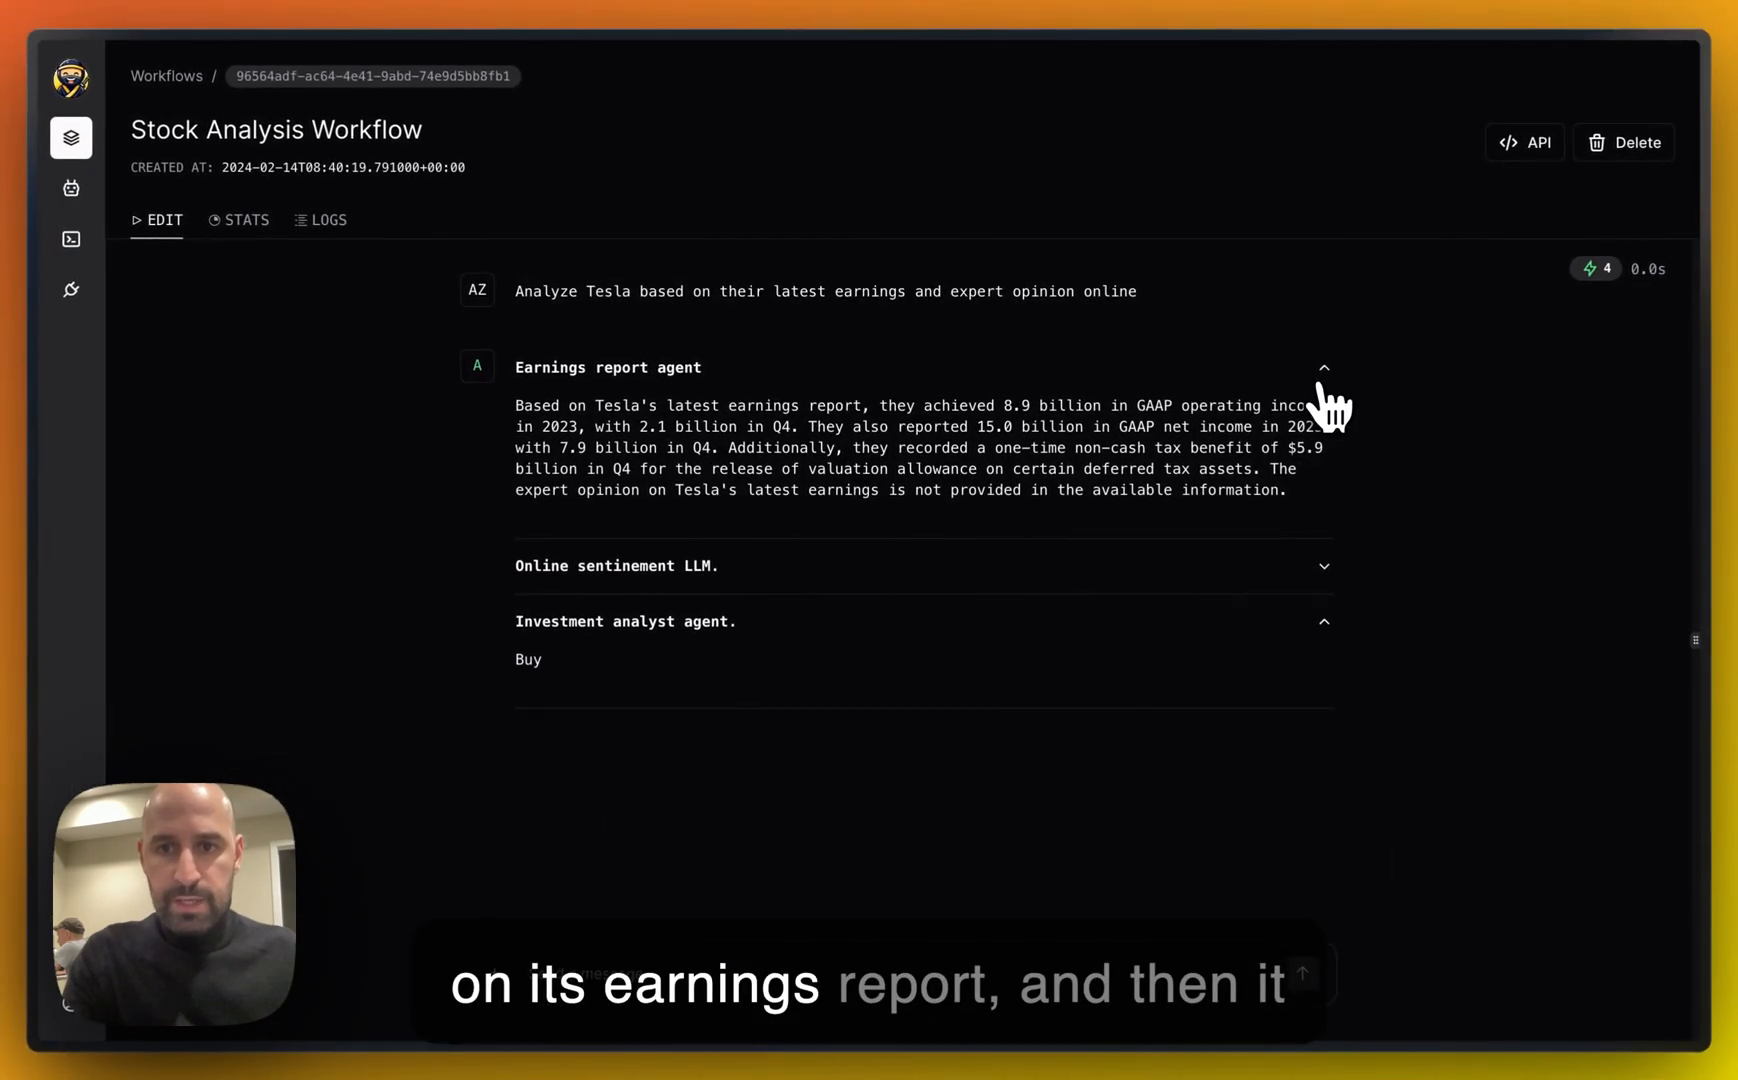
{"action": "left_click", "coordinate": [1322, 368]}
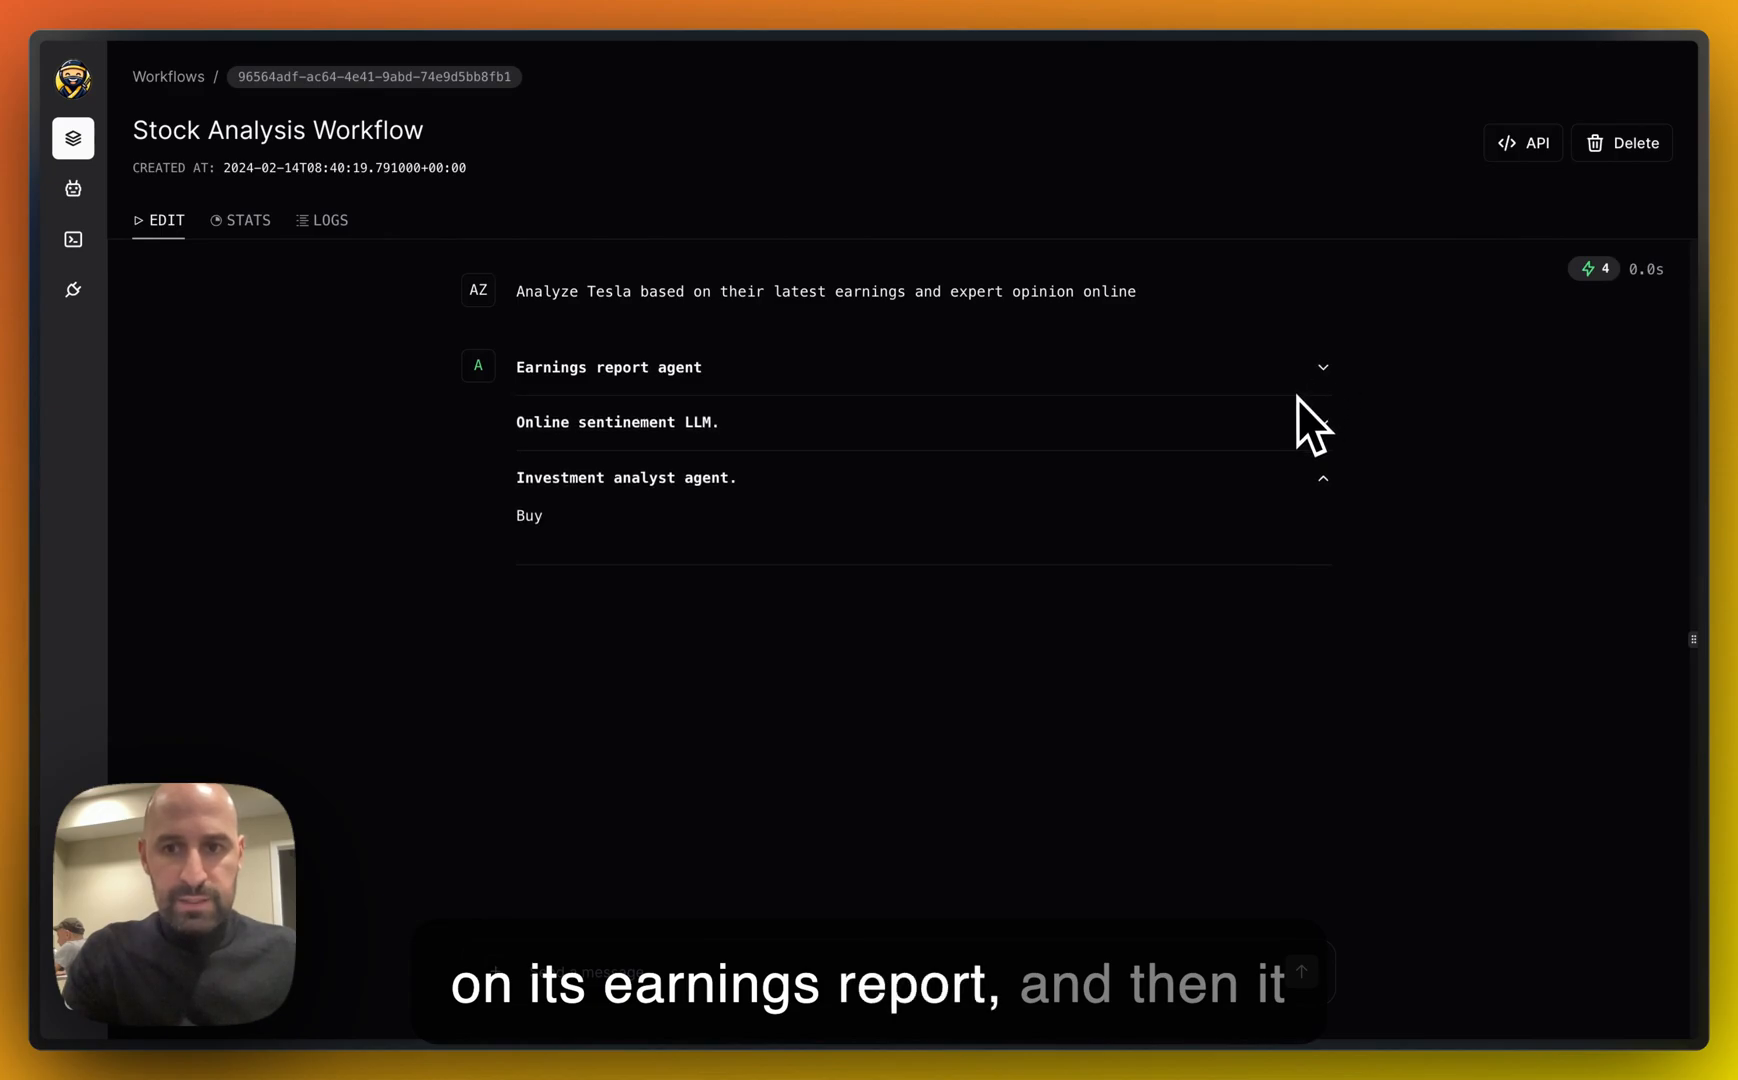
{"action": "left_click", "coordinate": [1322, 422]}
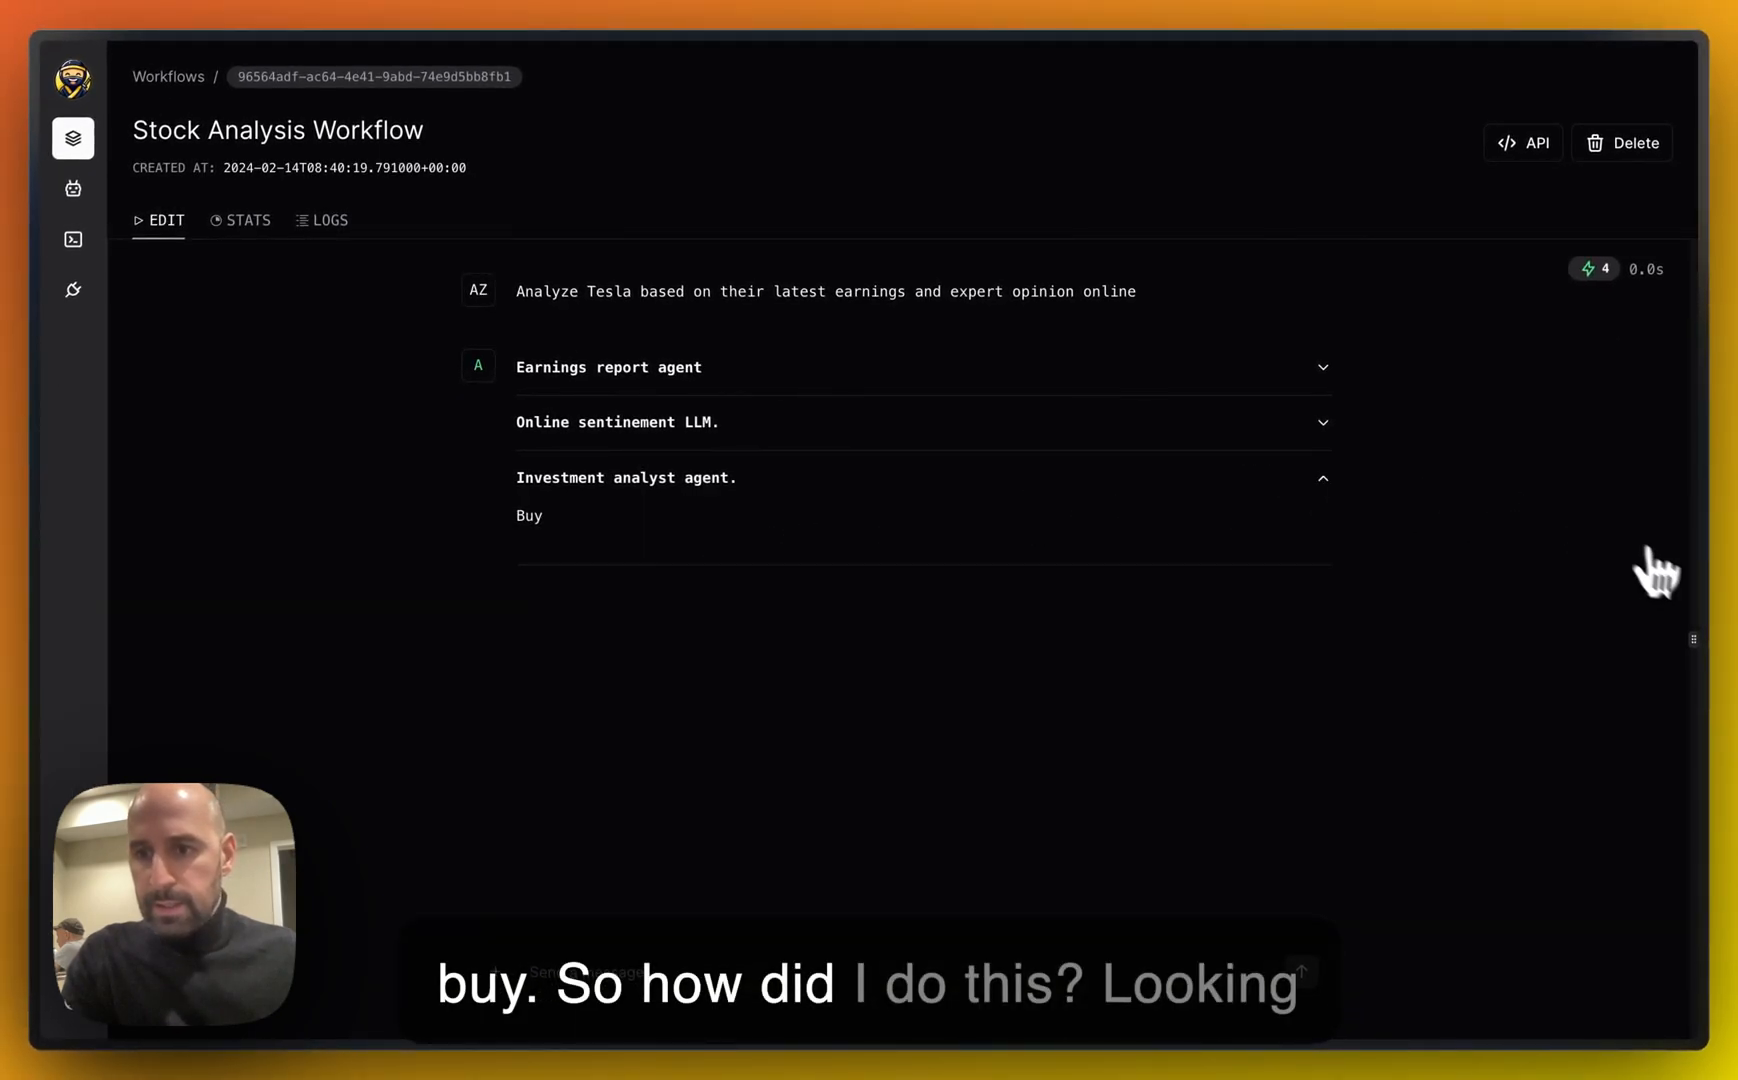
{"action": "left_click", "coordinate": [1694, 638]}
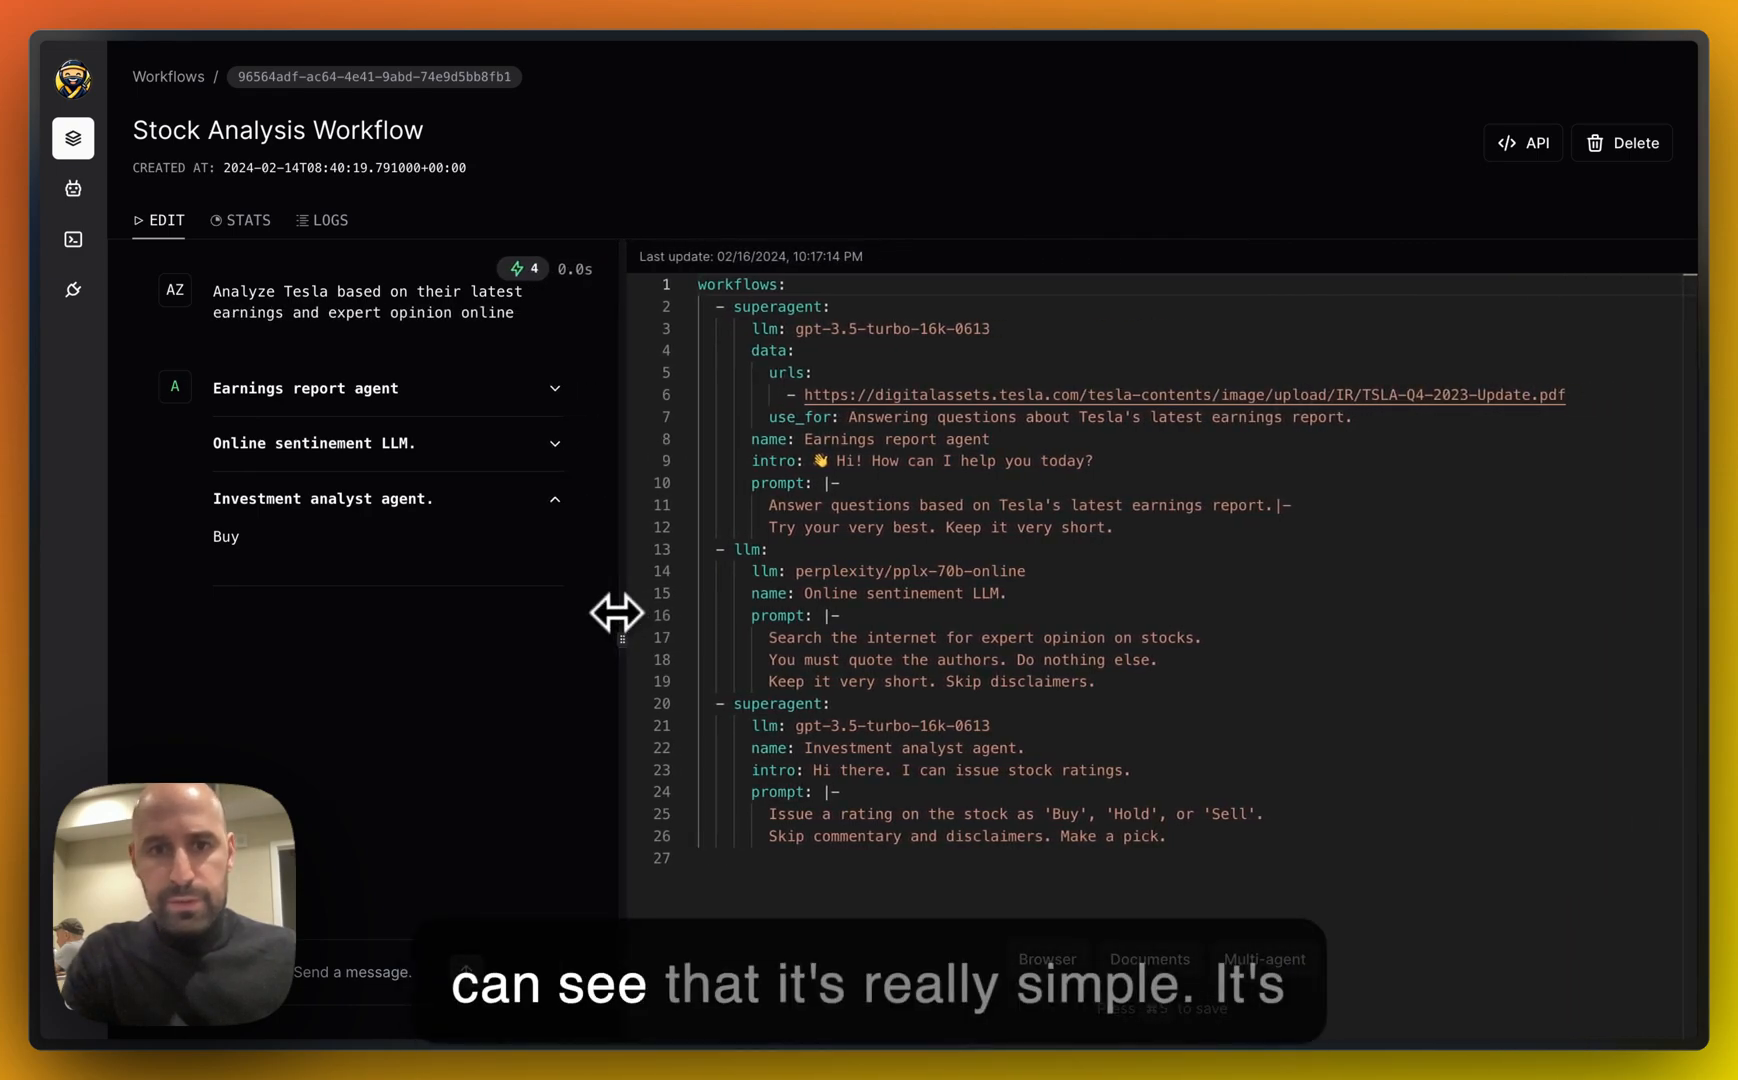
{"action": "mouse_move", "coordinate": [718, 518]}
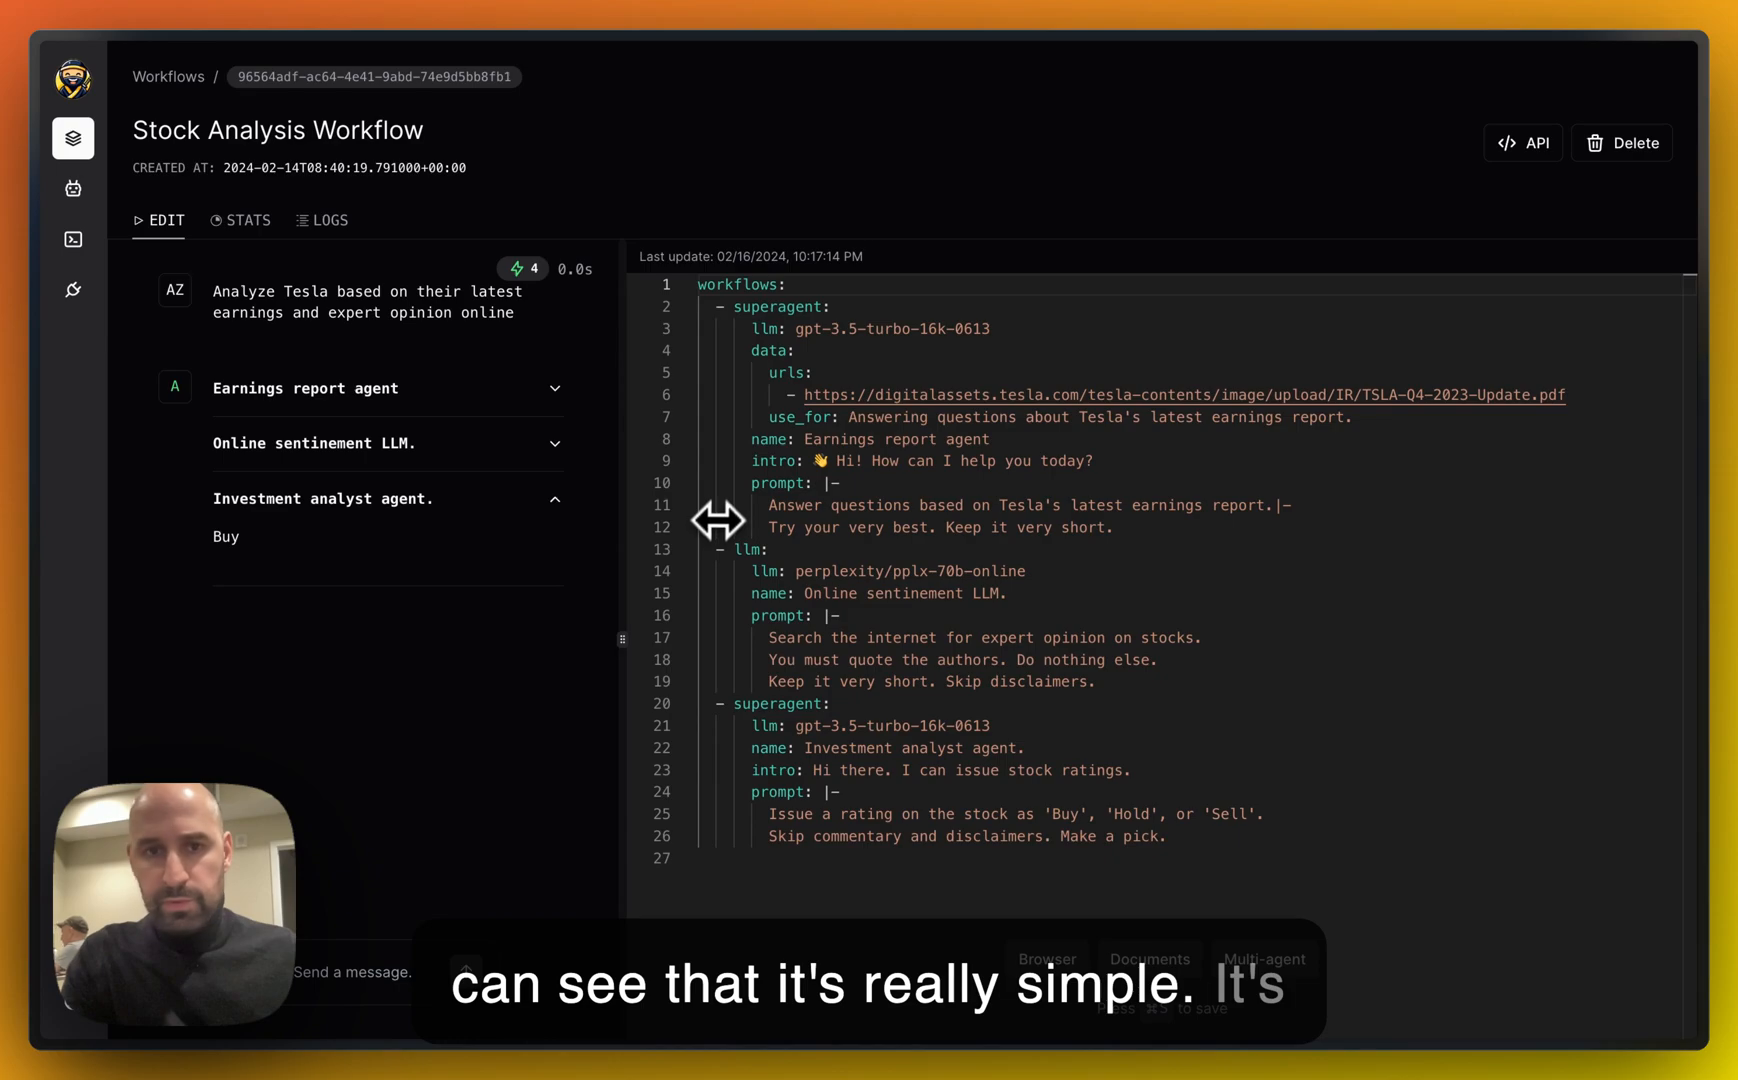
{"action": "mouse_move", "coordinate": [712, 446]}
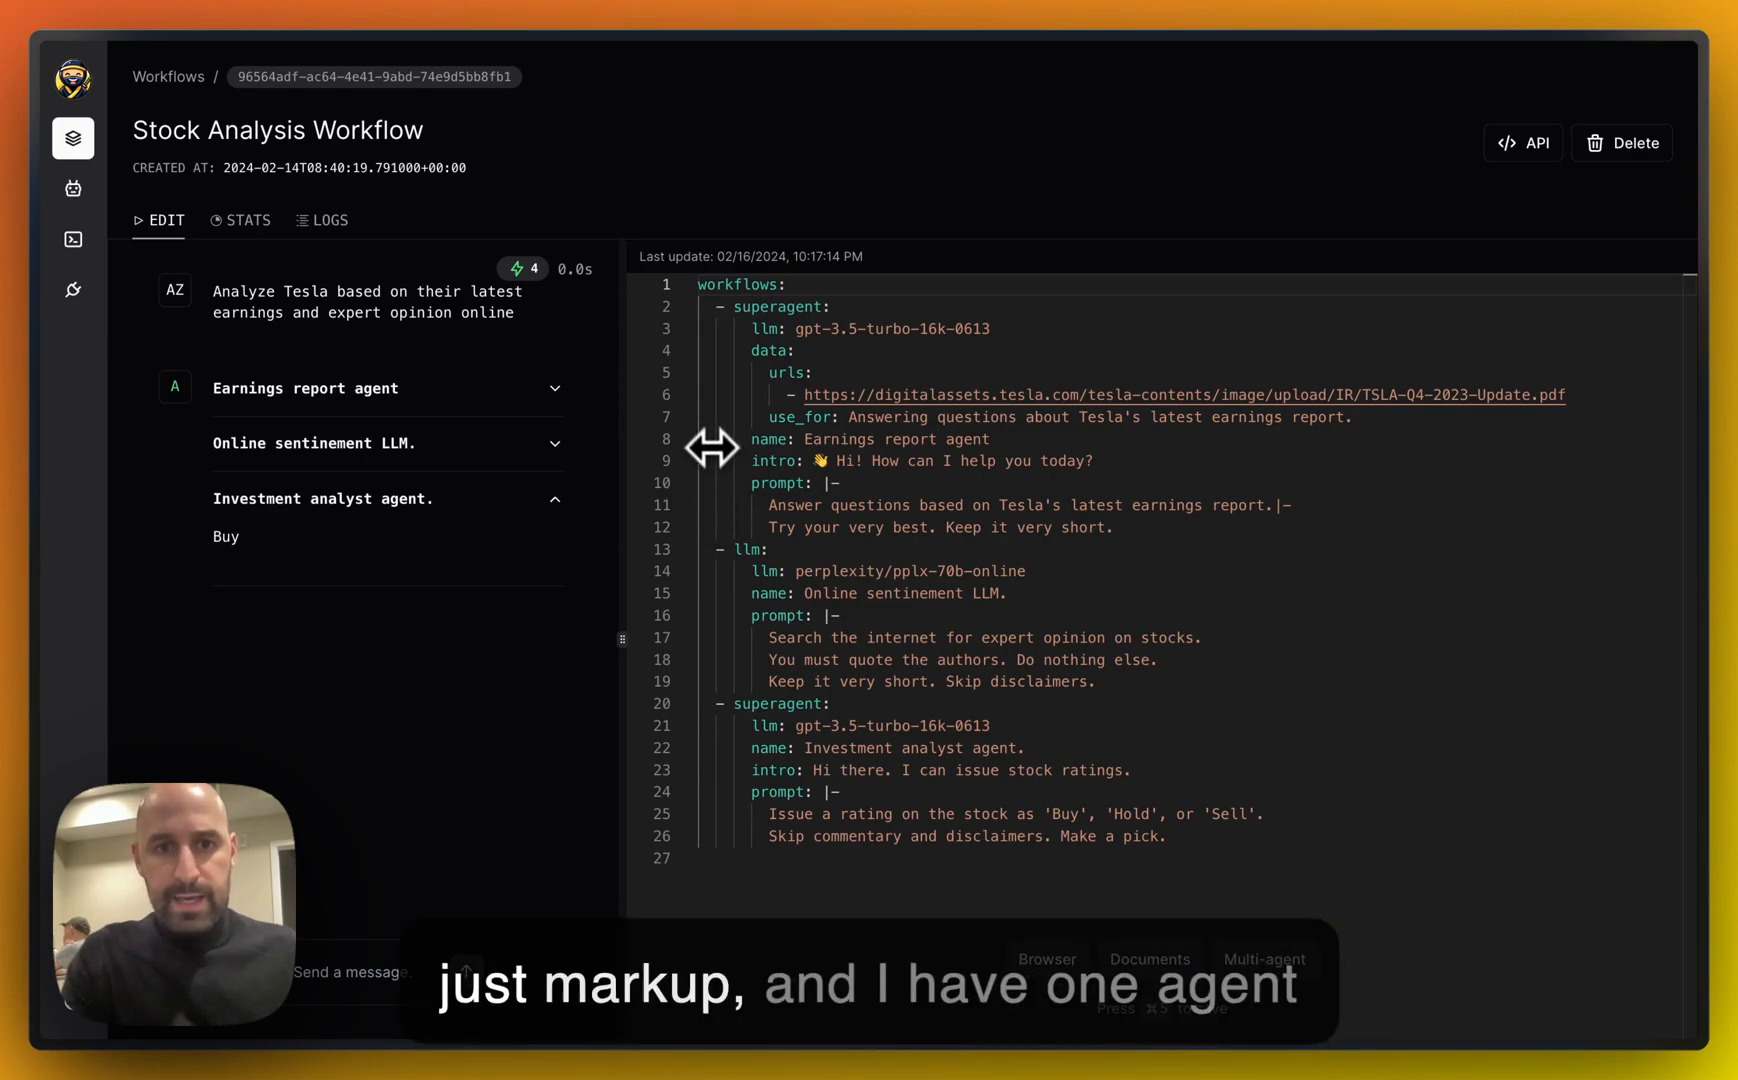
{"action": "mouse_move", "coordinate": [732, 380]}
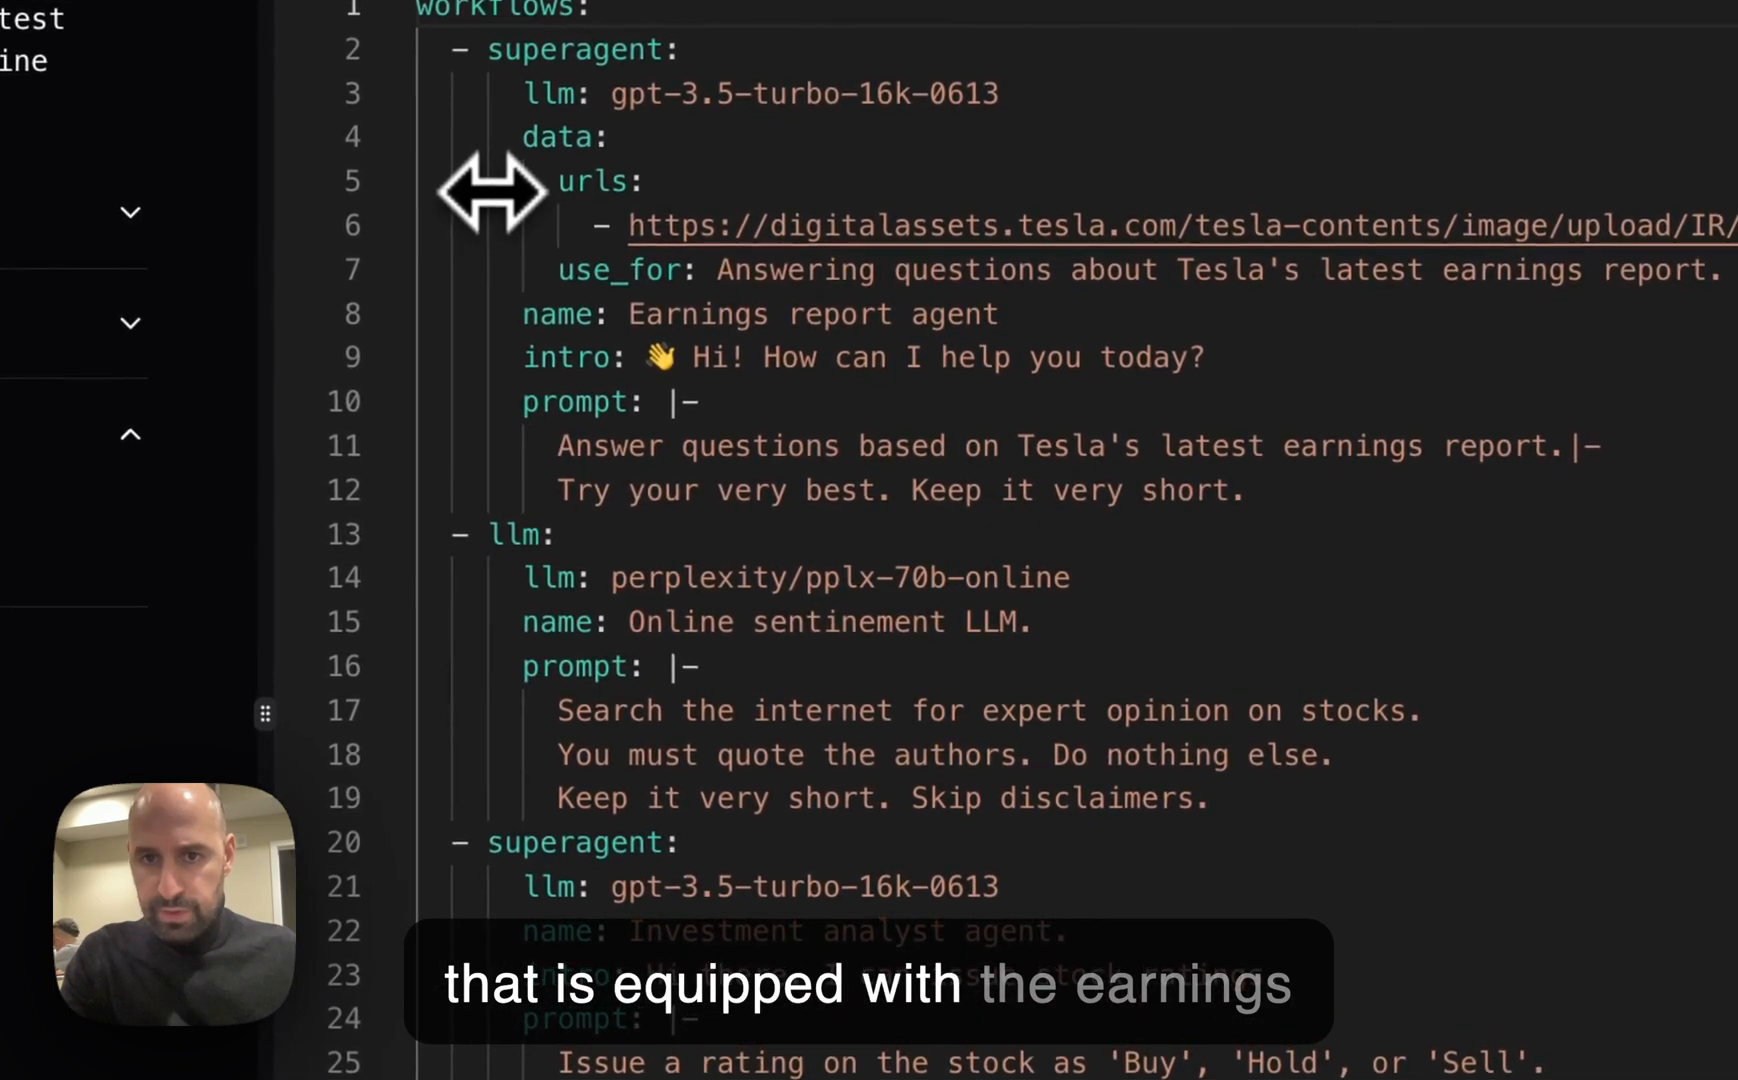
{"action": "mouse_move", "coordinate": [976, 226]}
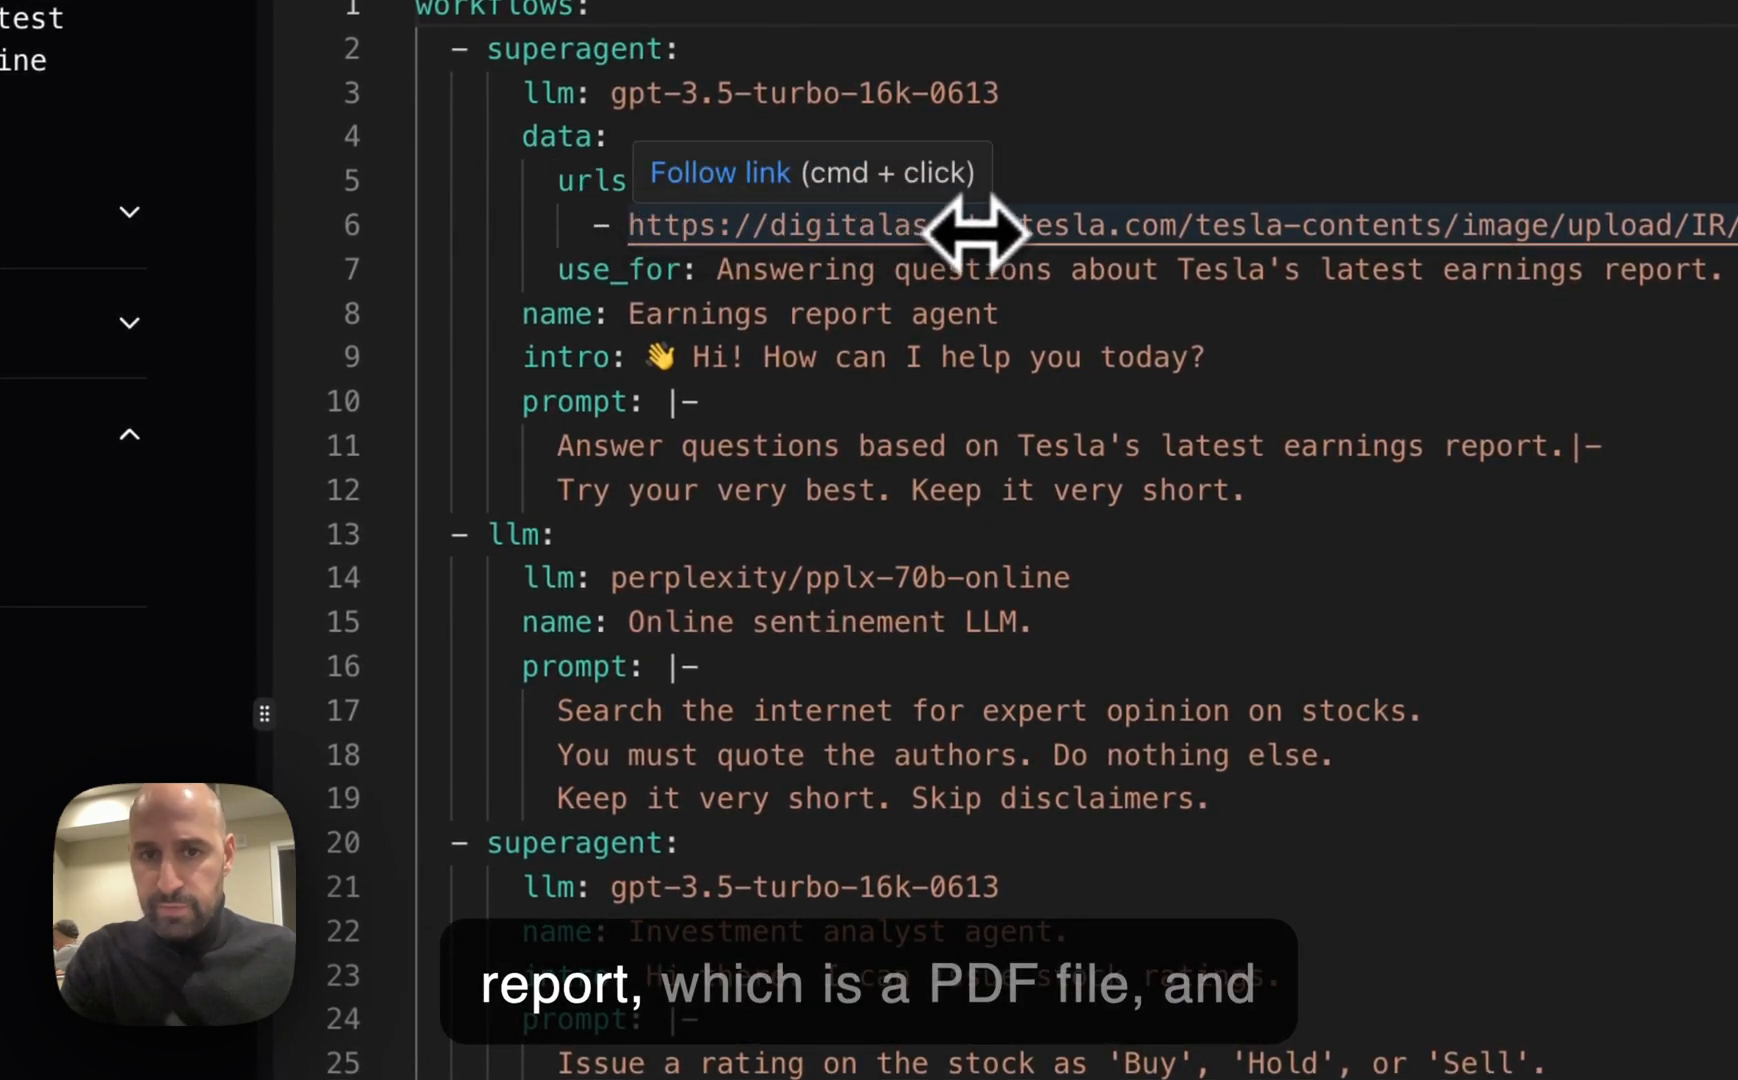
{"action": "mouse_move", "coordinate": [1198, 466]}
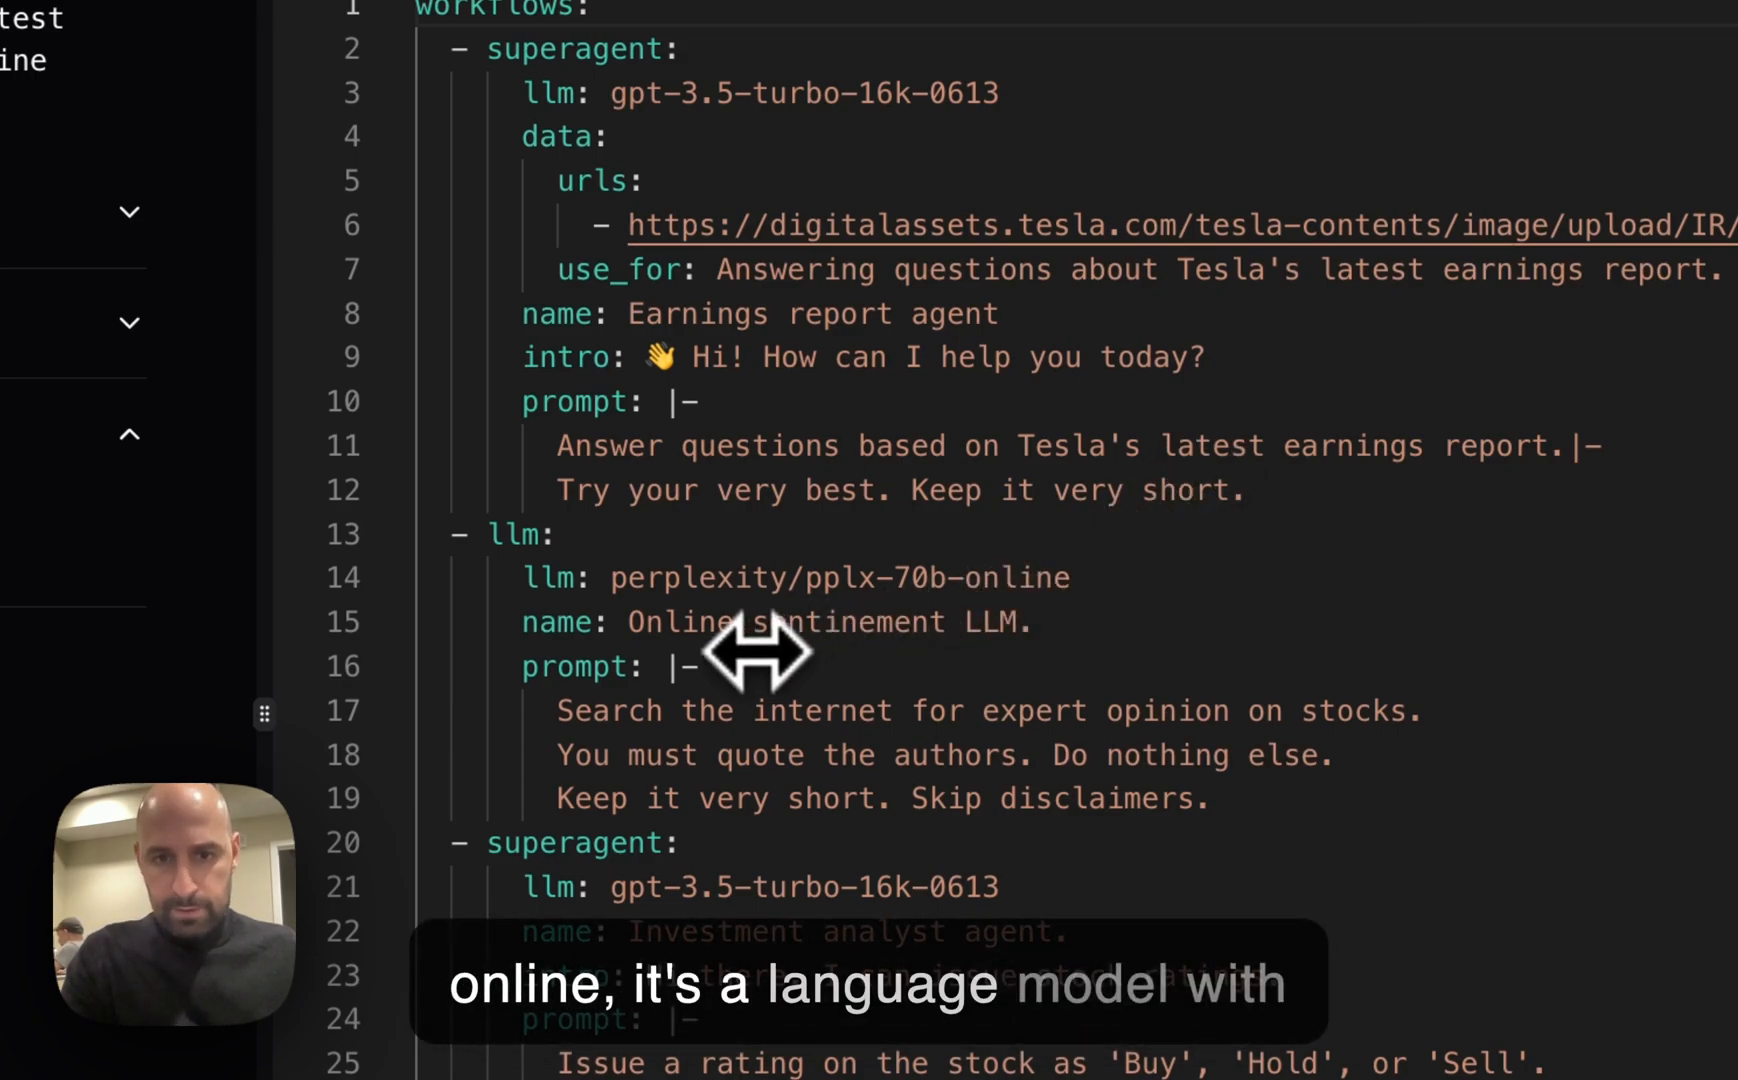
{"action": "mouse_move", "coordinate": [908, 638]}
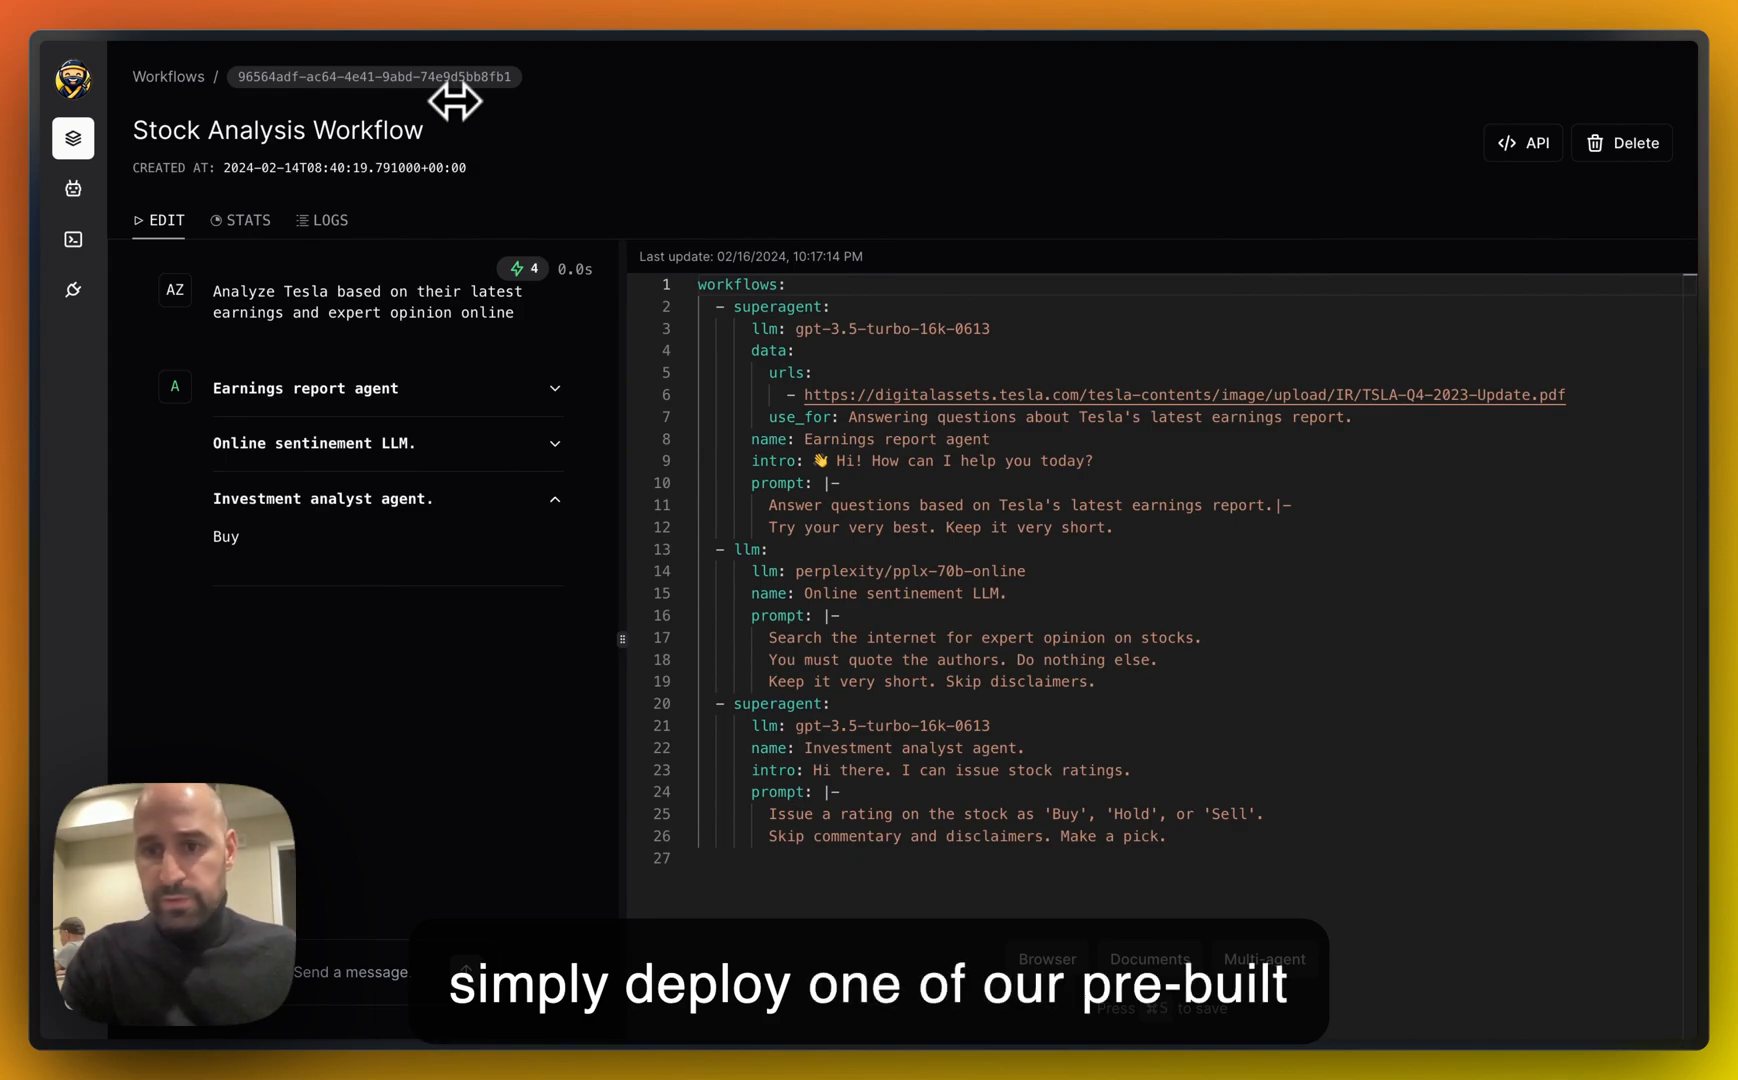
{"action": "mouse_move", "coordinate": [608, 232]}
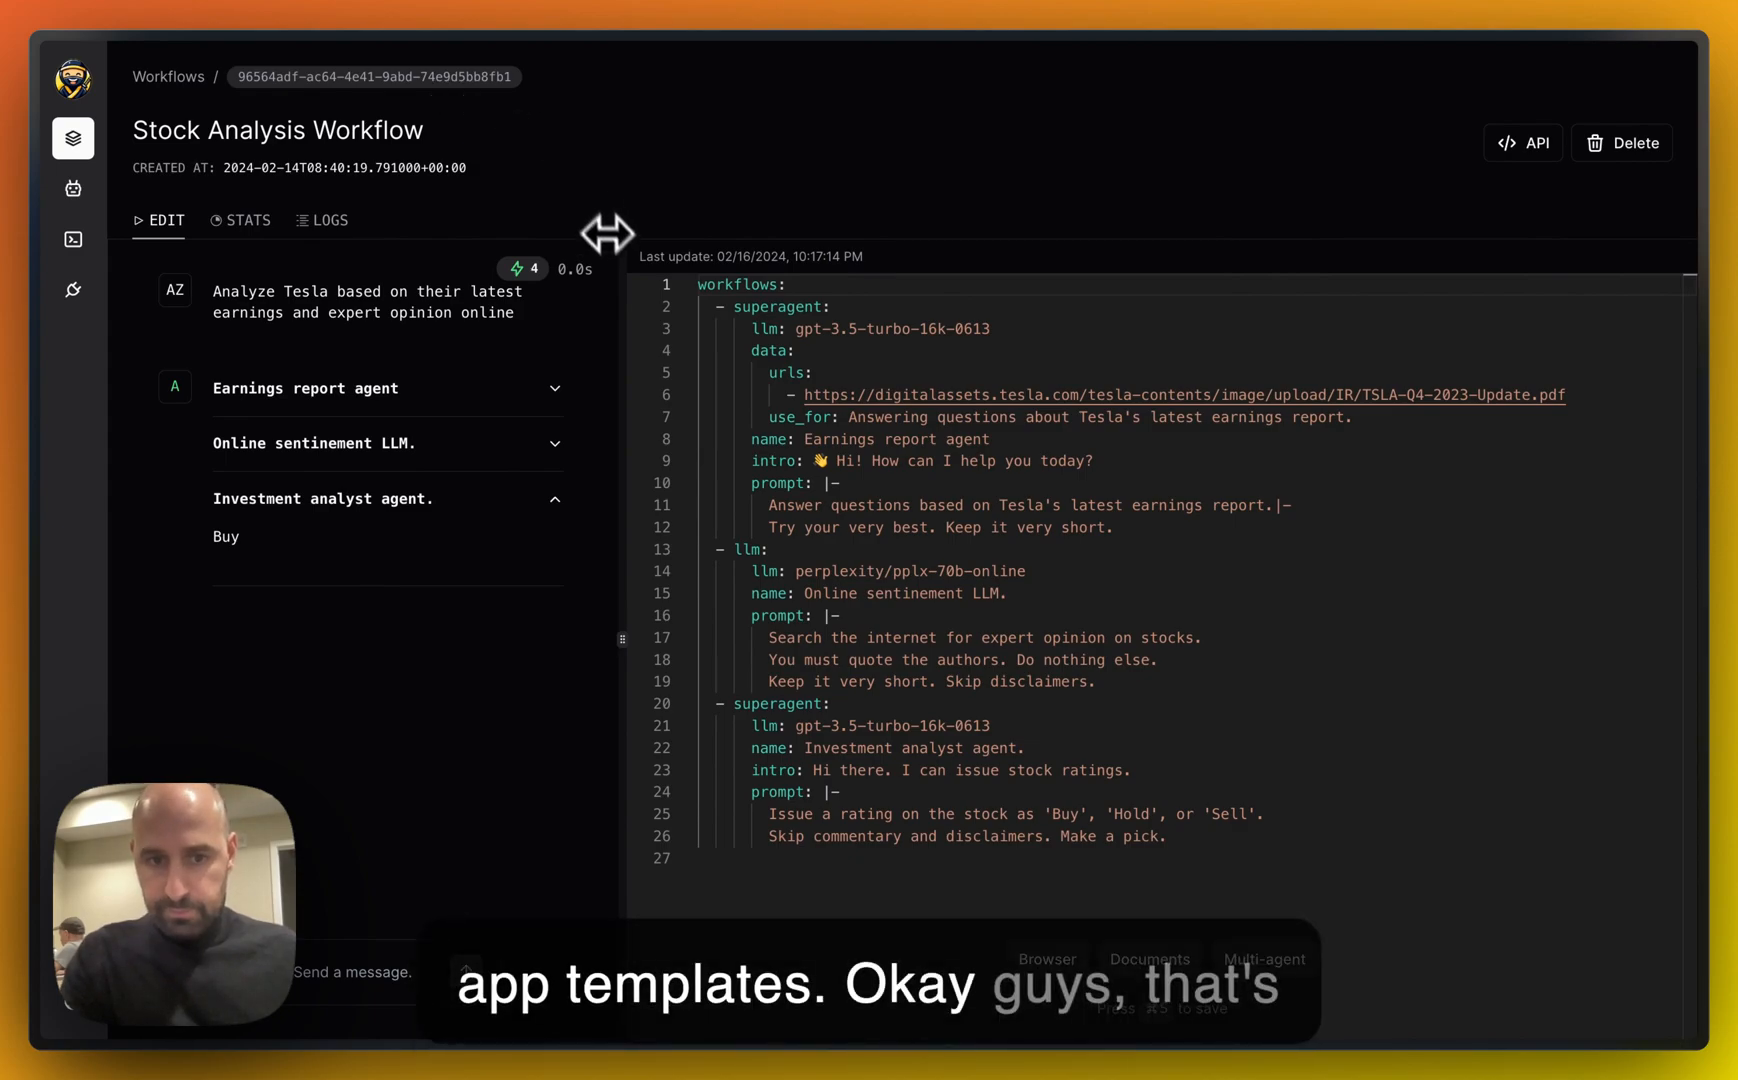
{"action": "mouse_move", "coordinate": [628, 942]}
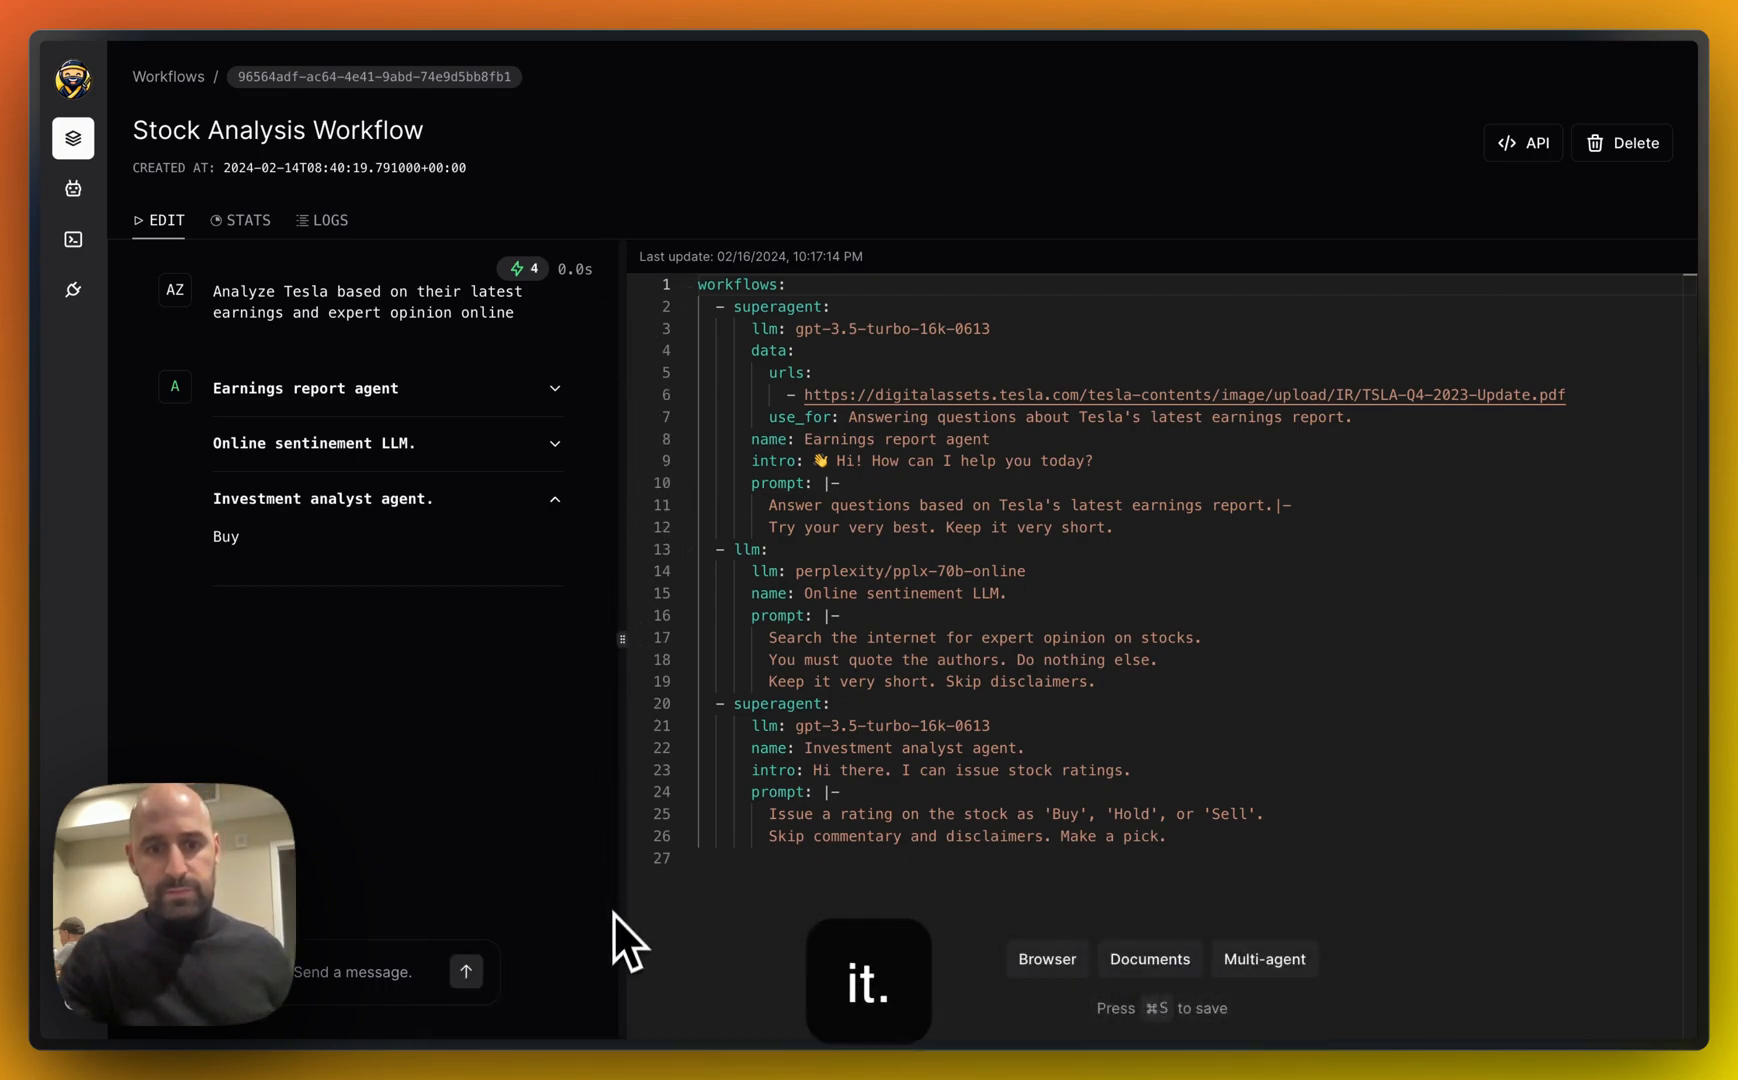